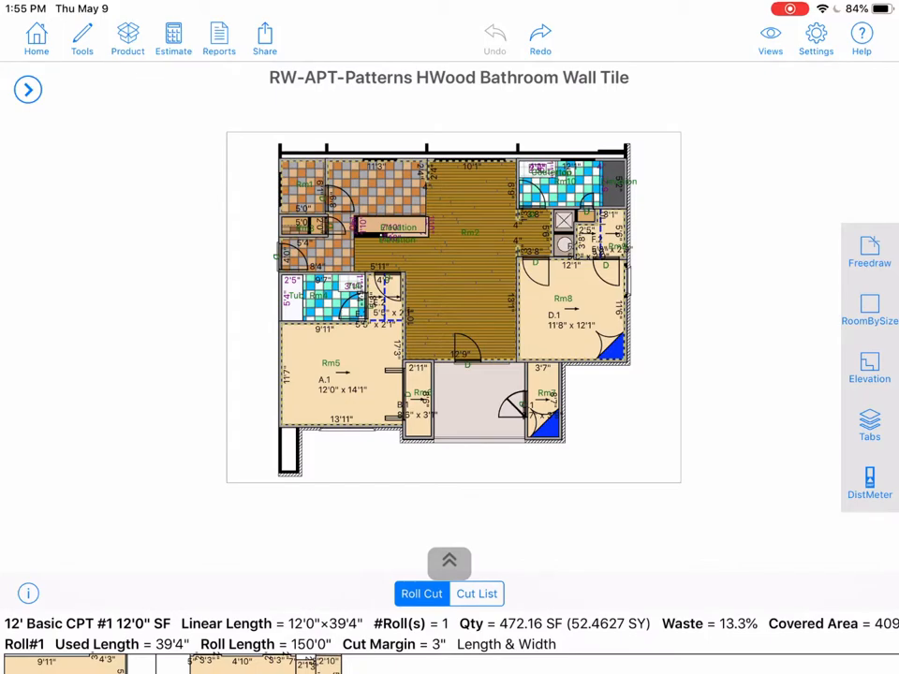
# Step: Open Project Settings from the top toolbar over the bathroom wall tile plan
pyautogui.click(815, 33)
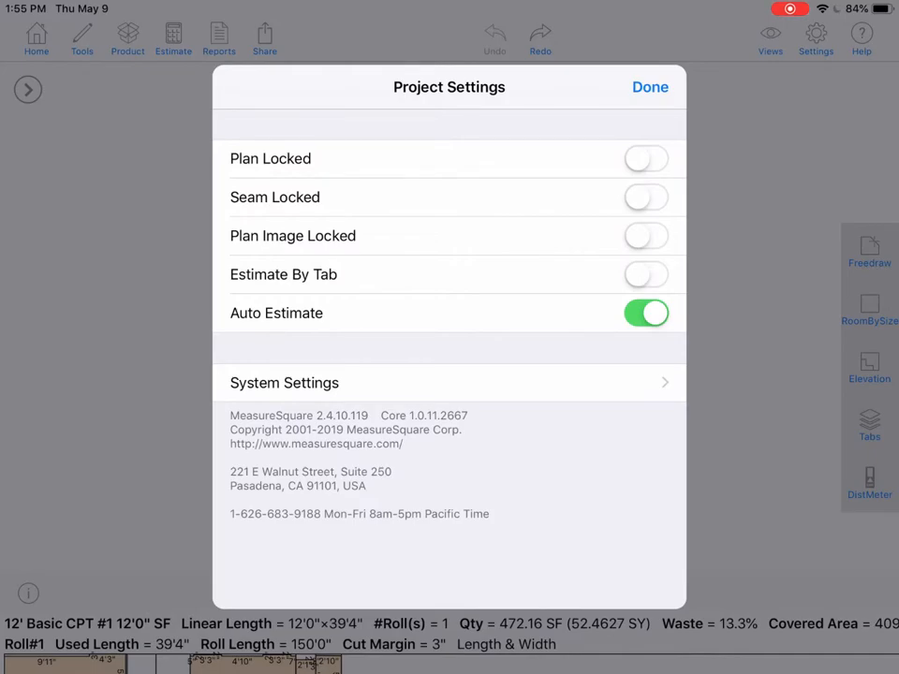
# Step: Switch on the Plan Locked and Seam Locked toggles
pyautogui.click(646, 158)
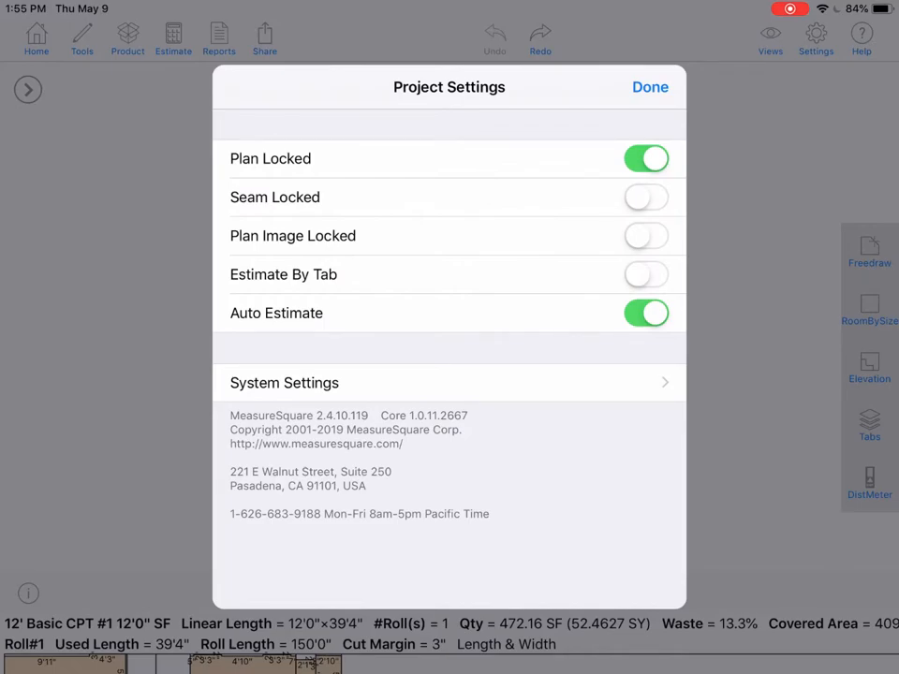
pyautogui.click(646, 196)
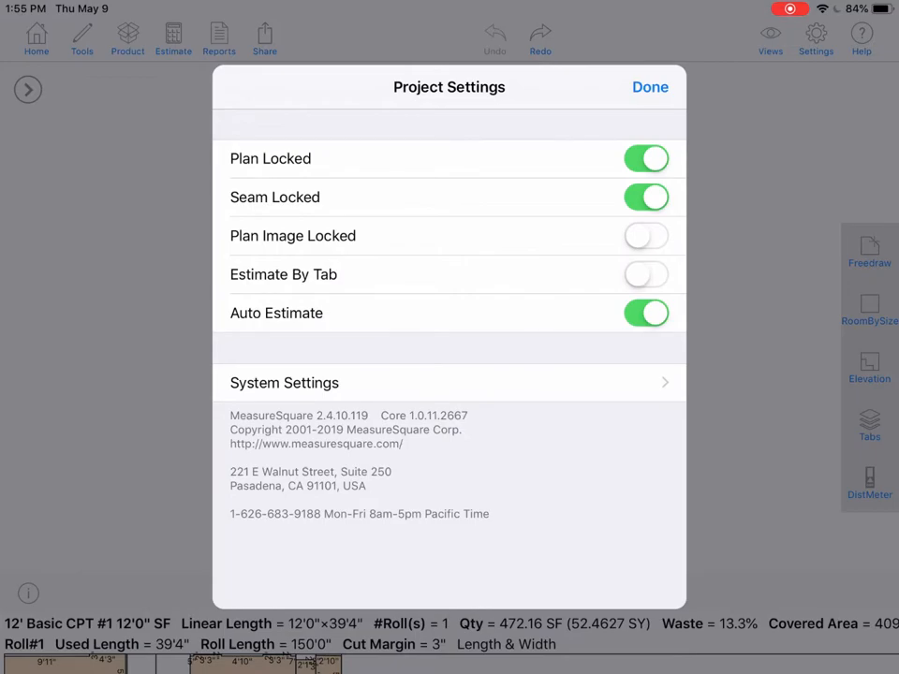
# Step: Turn on Plan Image Locked and Estimate By Tab, and turn off Auto Estimate
pyautogui.click(646, 236)
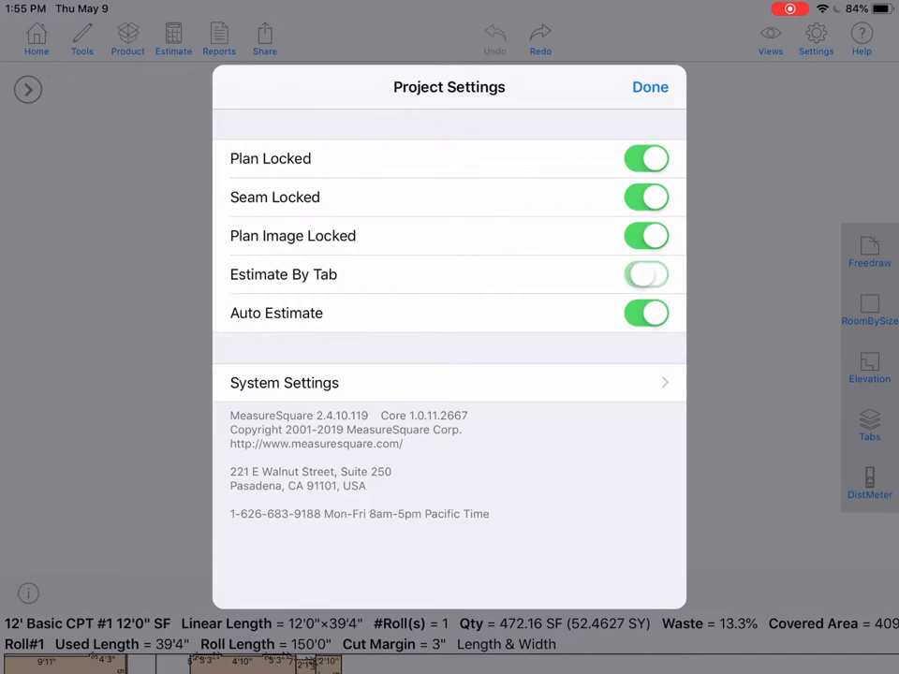
pyautogui.click(646, 274)
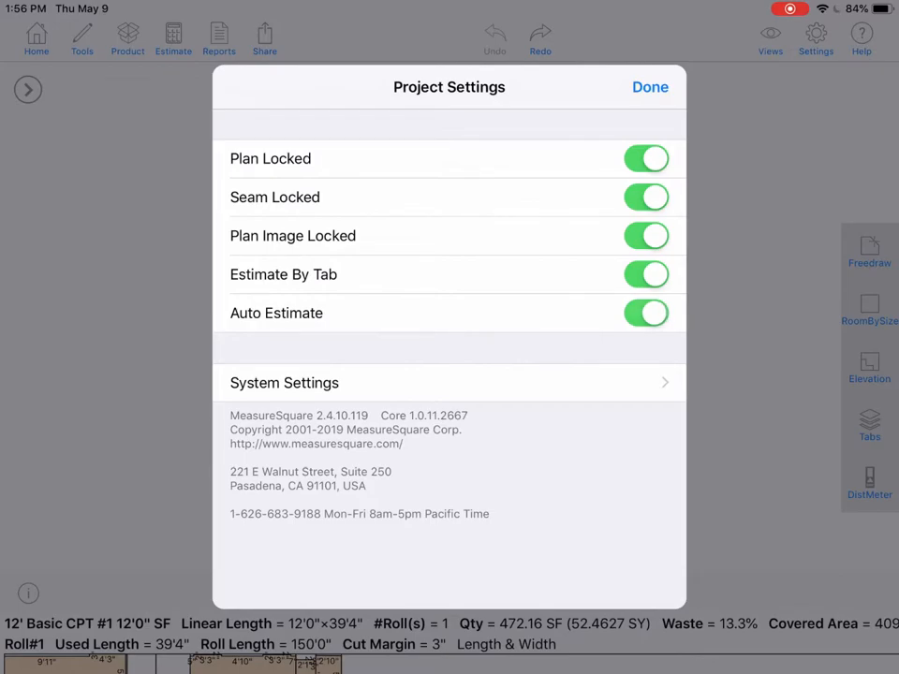
pyautogui.click(646, 313)
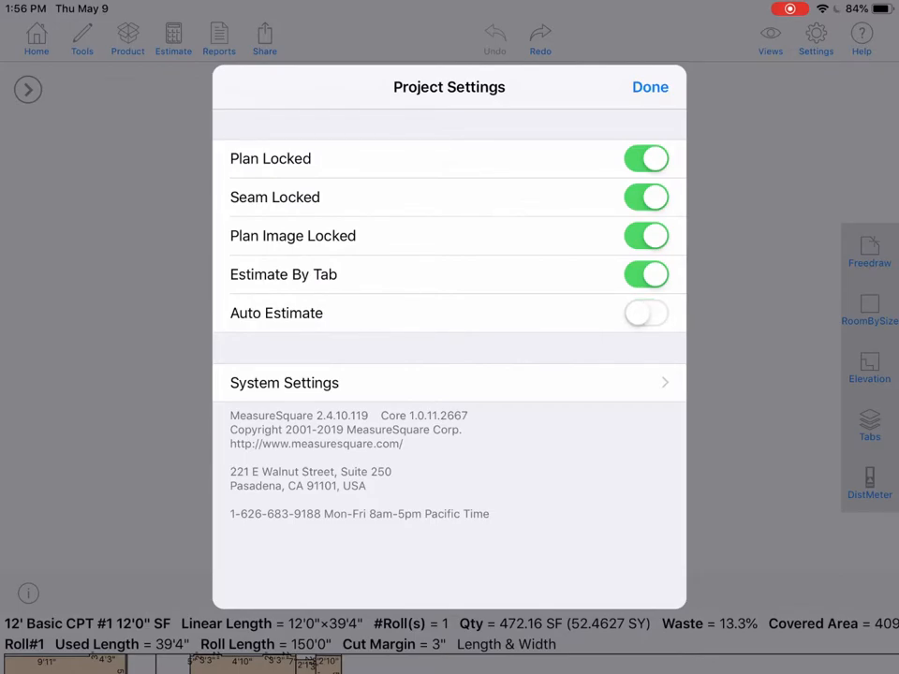